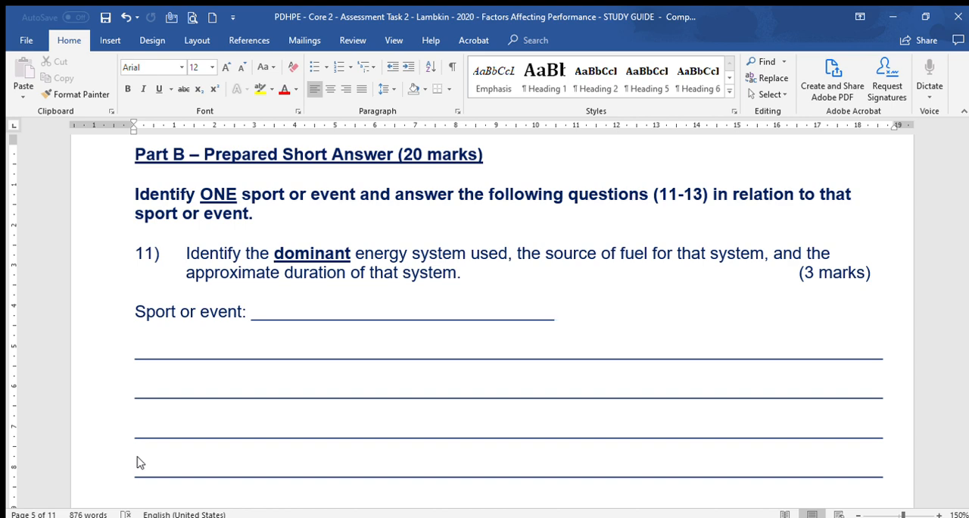
Scroll the study guide down to question 13 on nutrition with its answer lines and food images
click(554, 322)
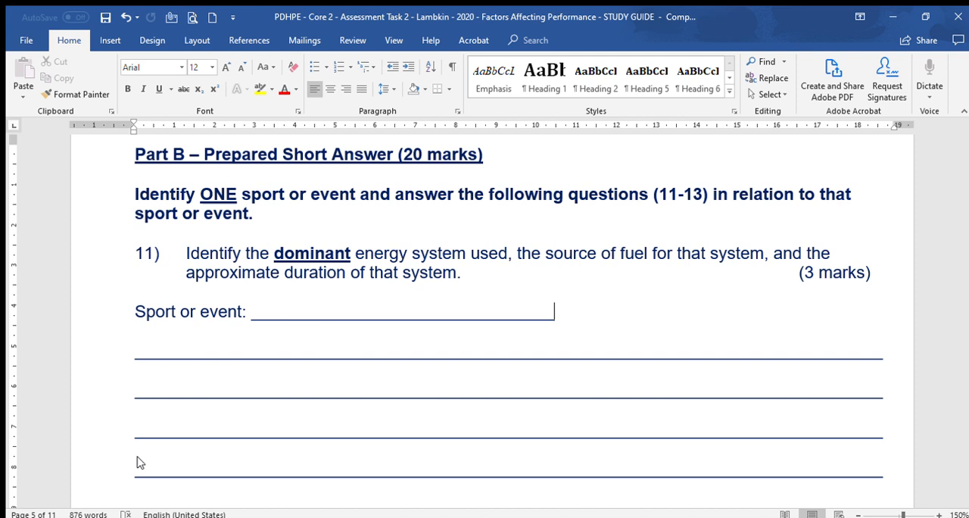
mouse_move(85, 376)
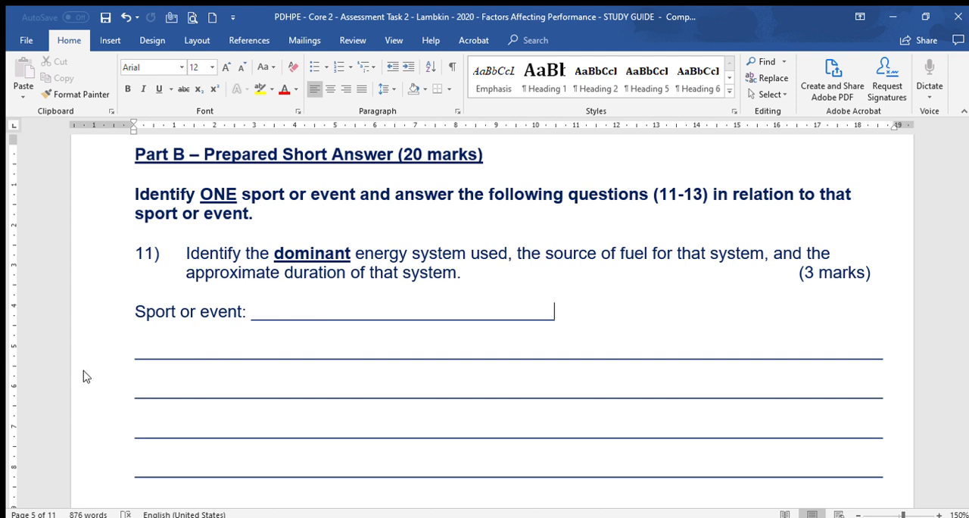
mouse_move(278, 200)
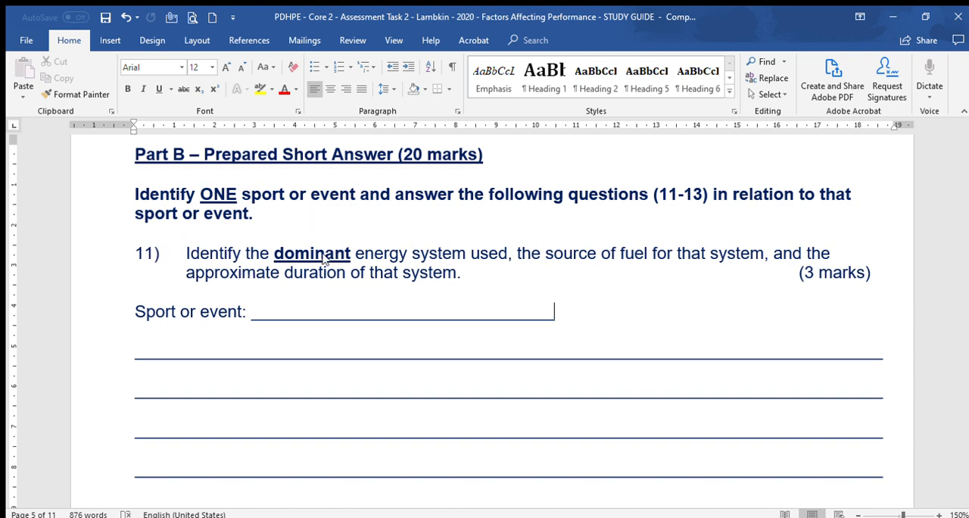
mouse_move(475, 274)
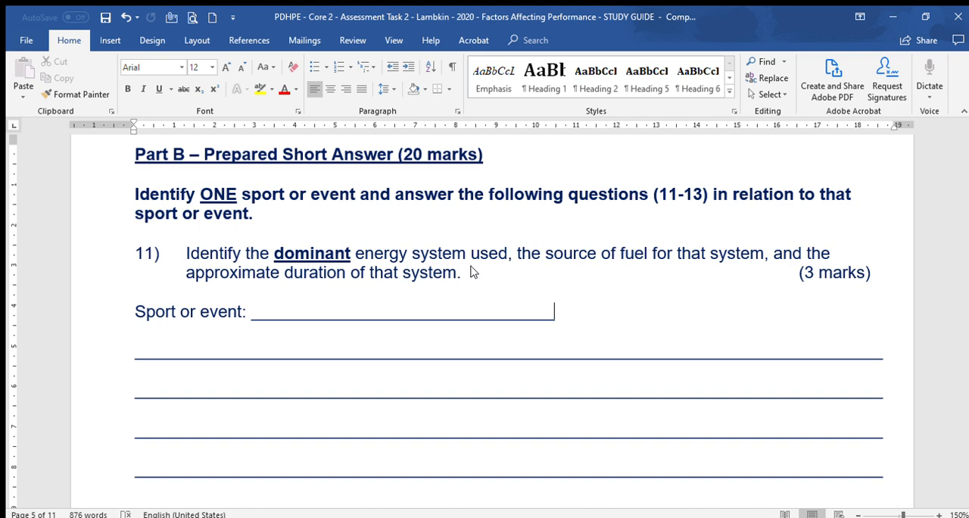
mouse_move(469, 270)
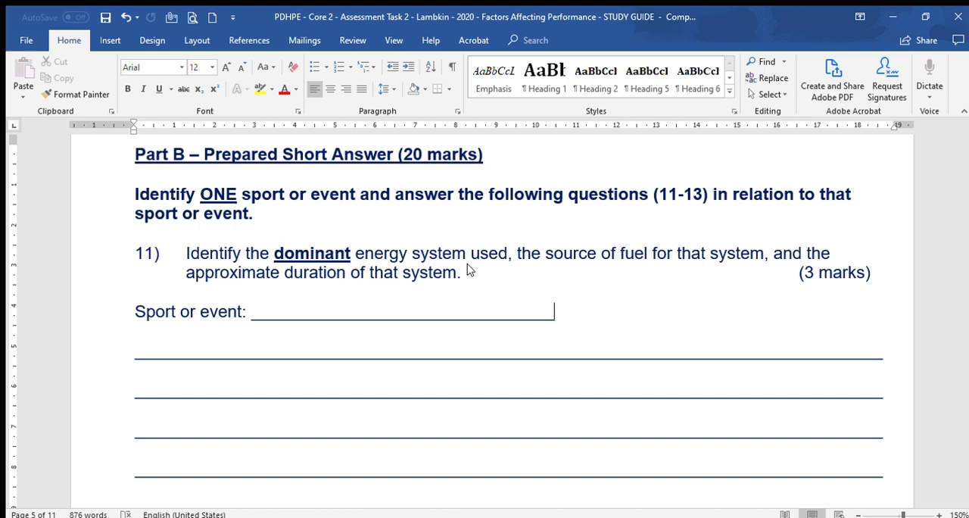
mouse_move(471, 278)
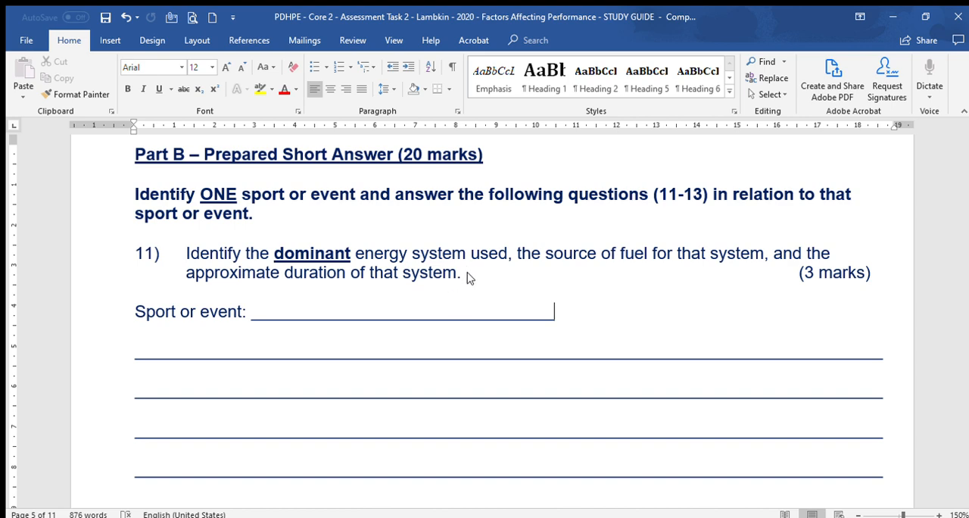
mouse_move(479, 273)
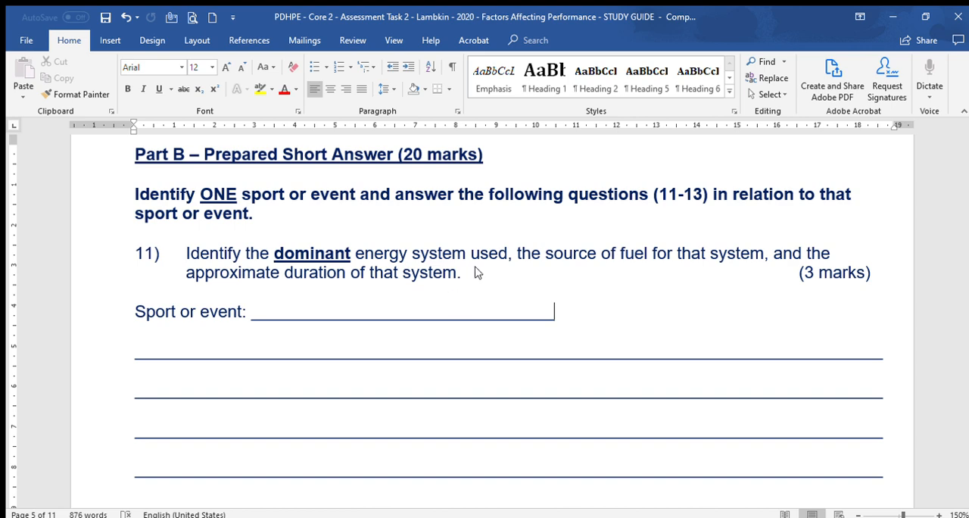
mouse_move(317, 253)
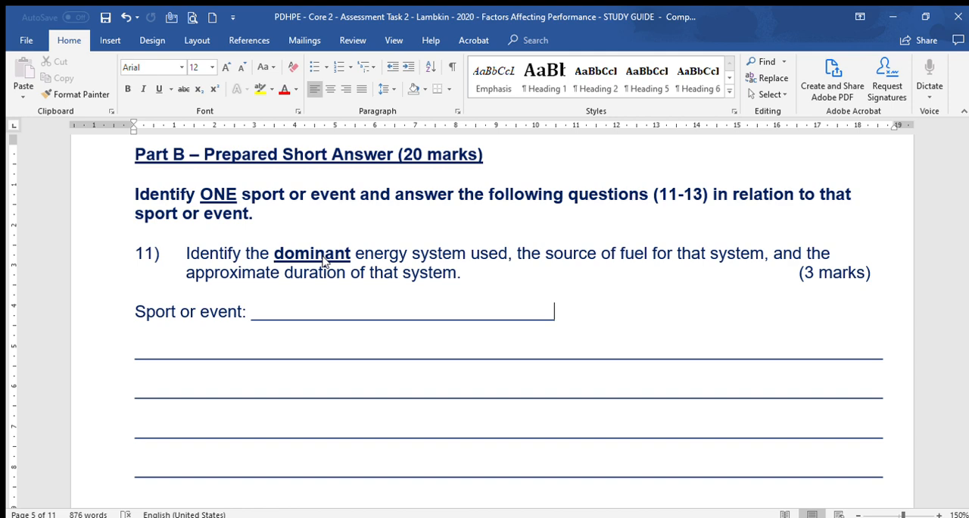
mouse_move(404, 243)
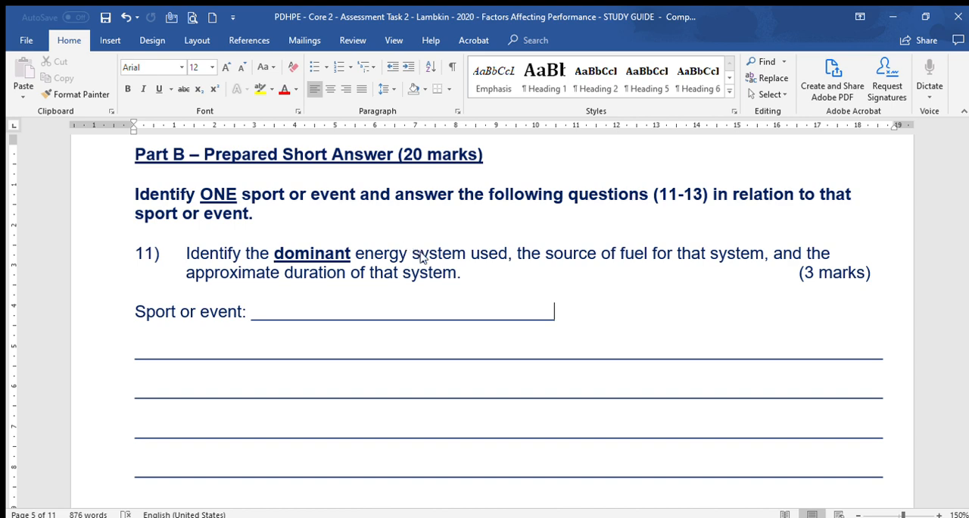
mouse_move(486, 281)
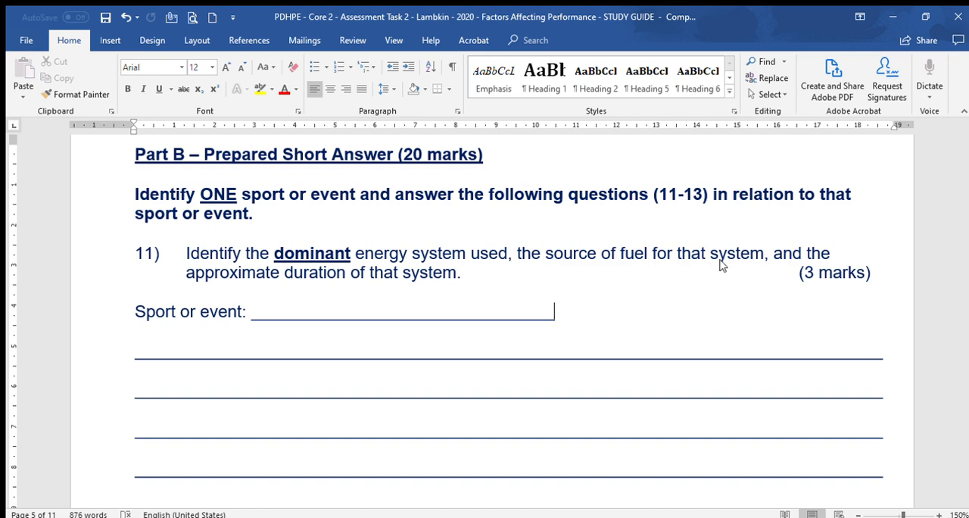
mouse_move(598, 273)
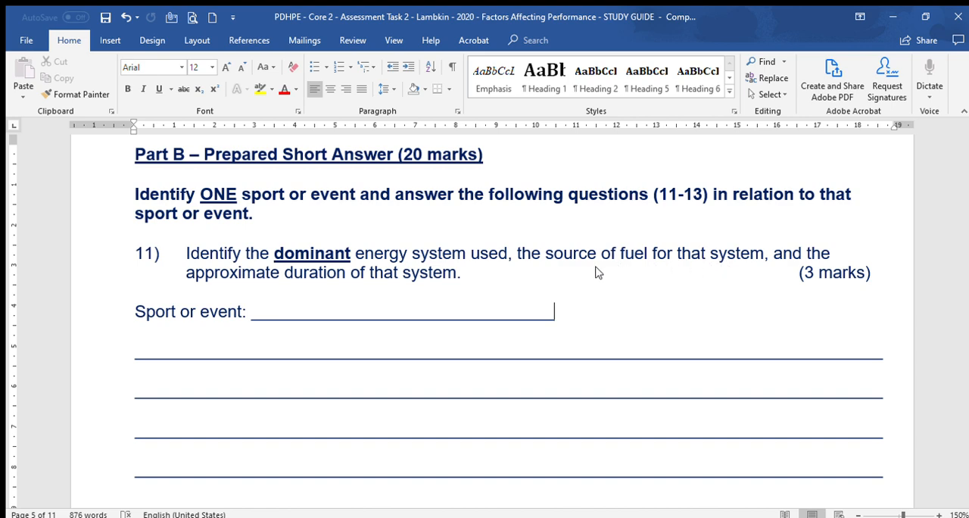
mouse_move(646, 267)
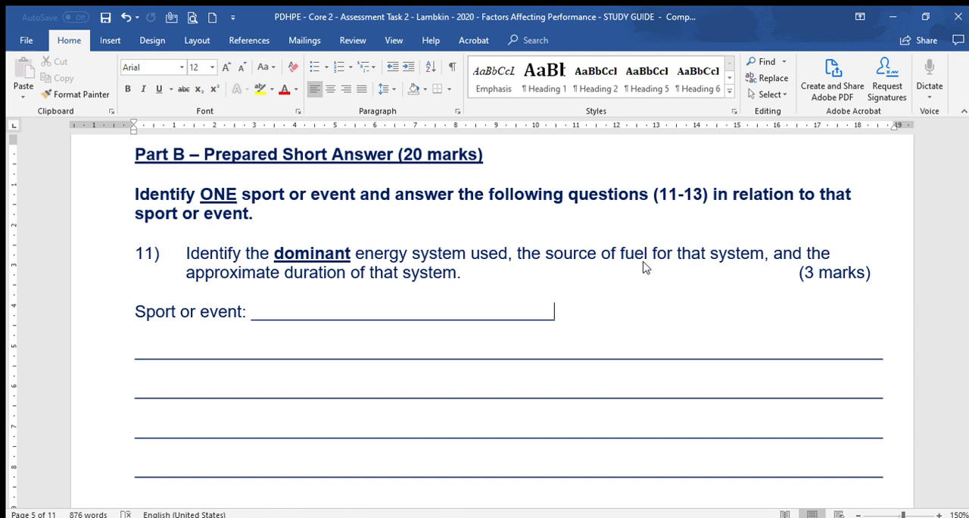
mouse_move(240, 257)
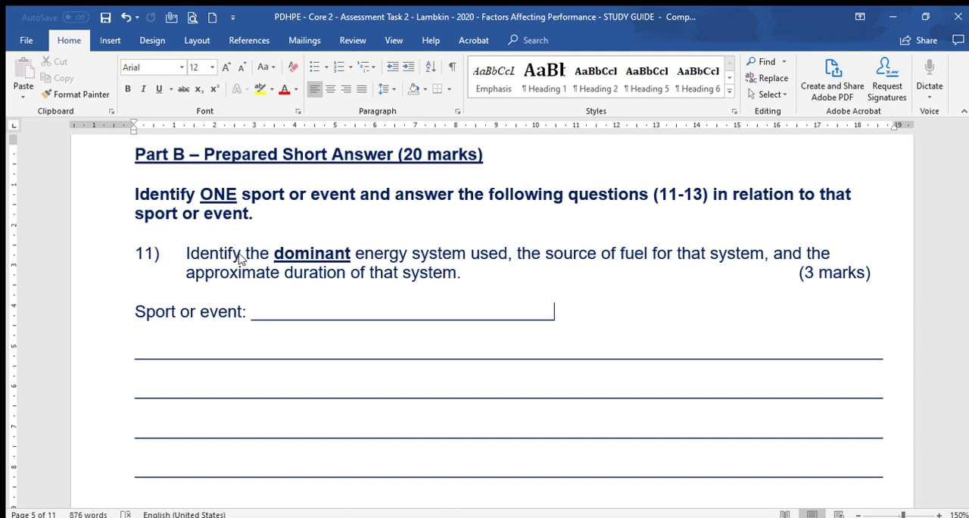
mouse_move(440, 294)
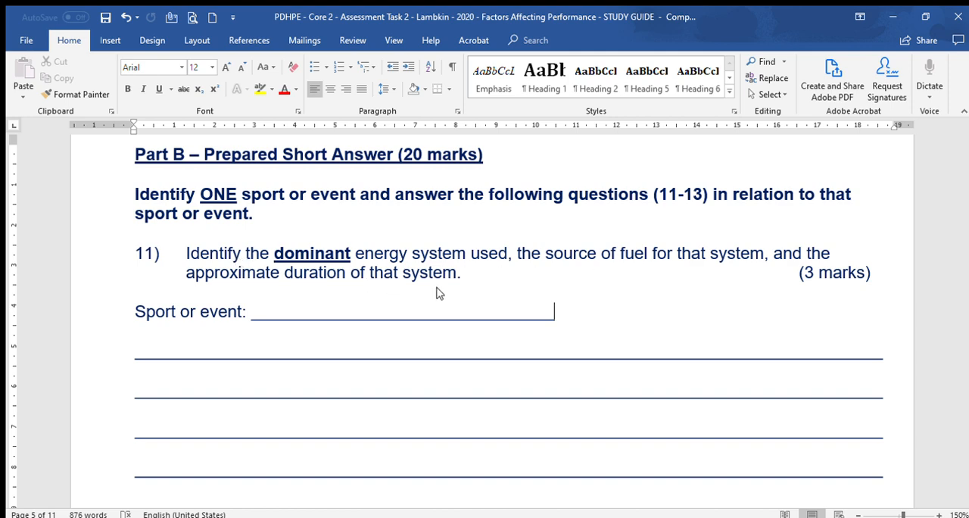
mouse_move(443, 294)
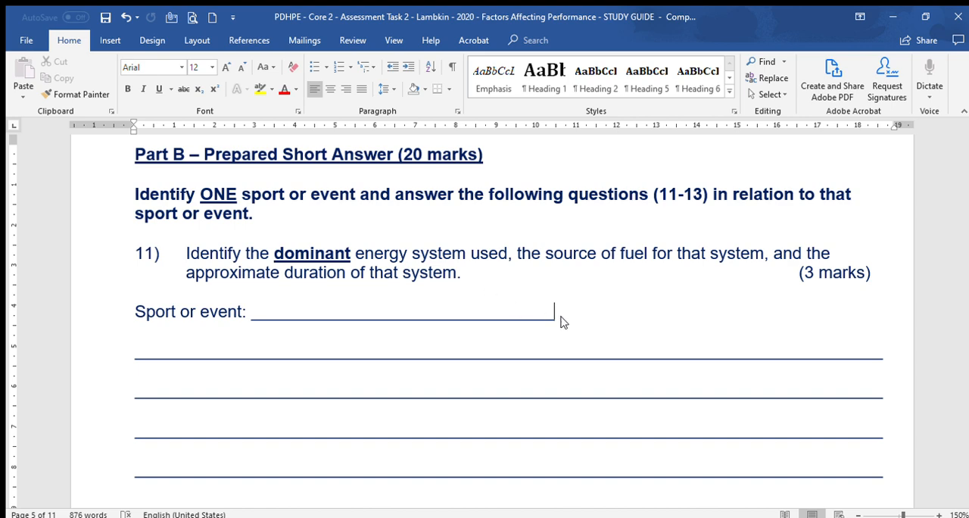
mouse_move(601, 331)
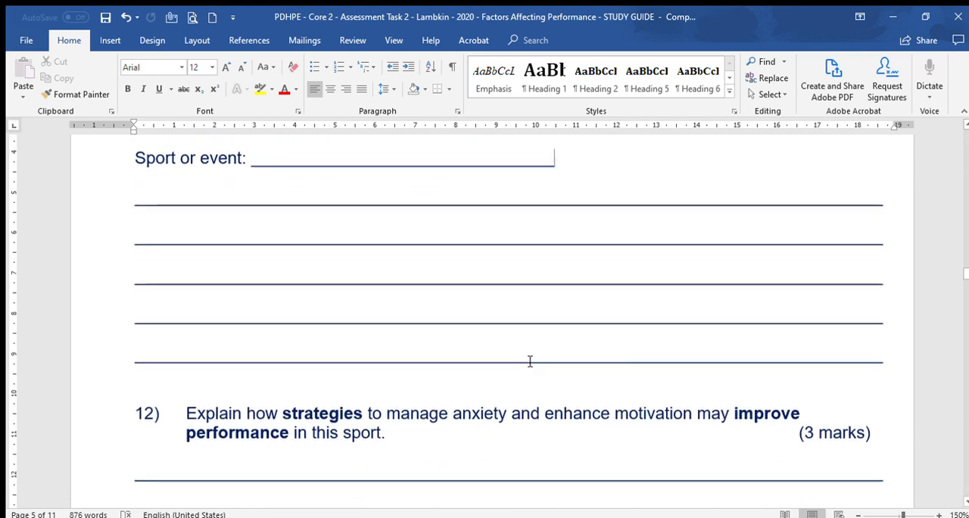
scroll(down, 3)
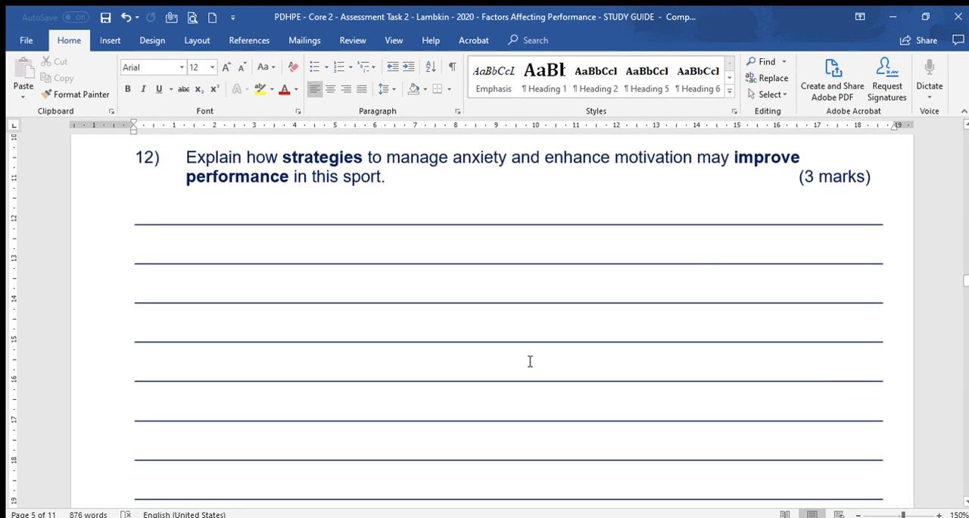
mouse_move(548, 222)
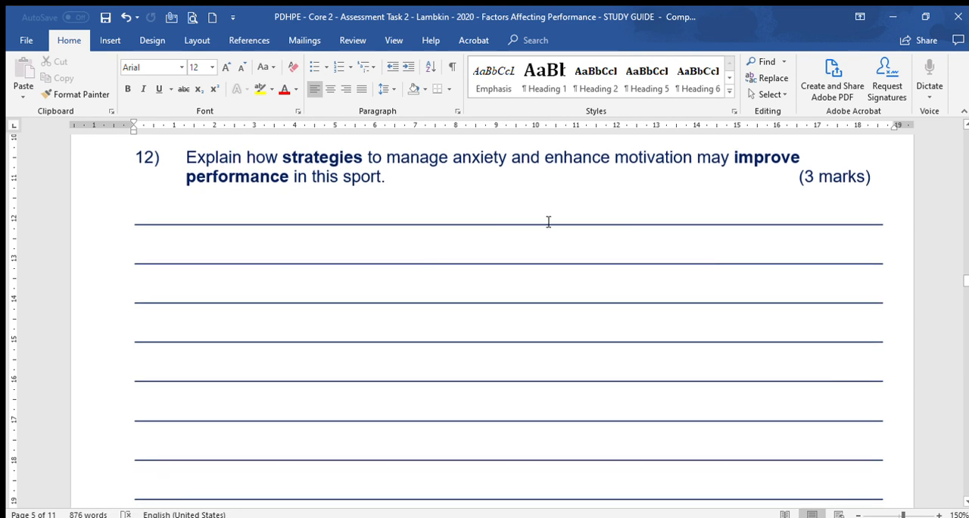
mouse_move(373, 197)
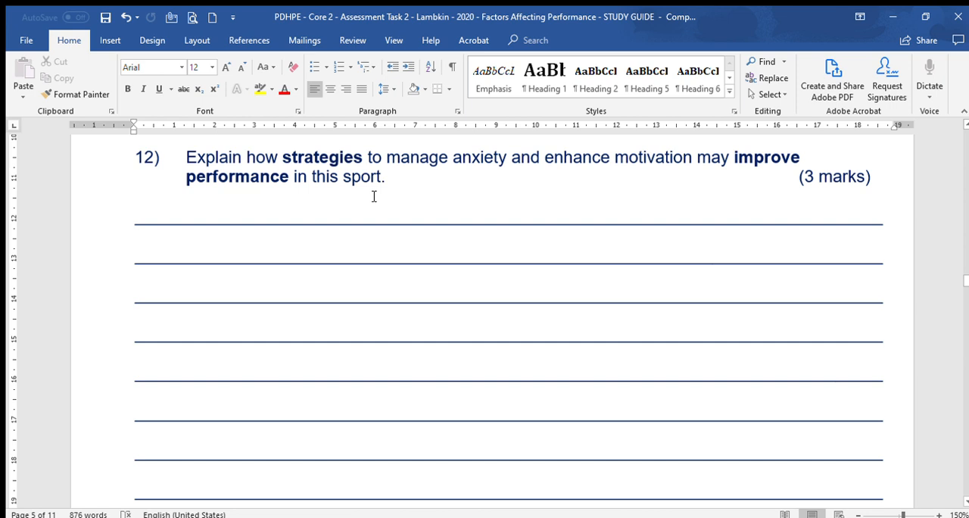
mouse_move(472, 194)
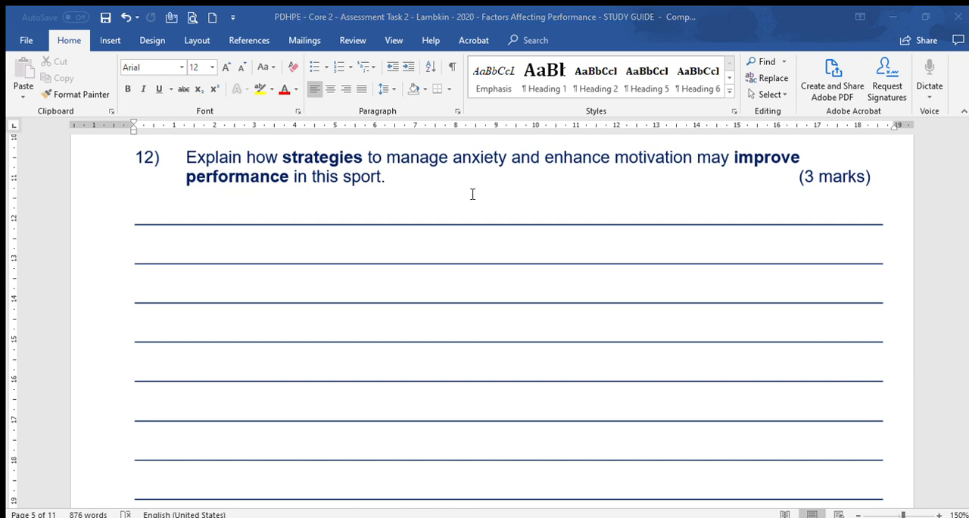
mouse_move(609, 512)
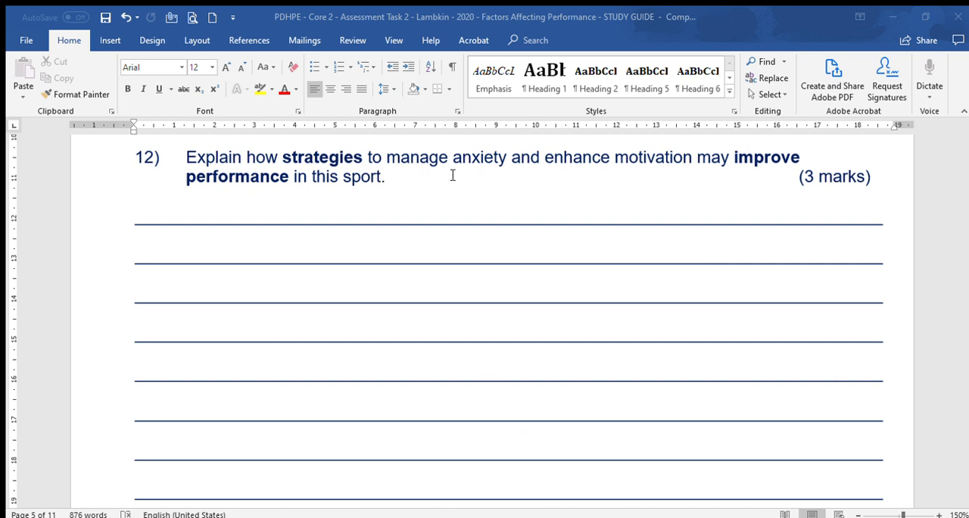
mouse_move(422, 194)
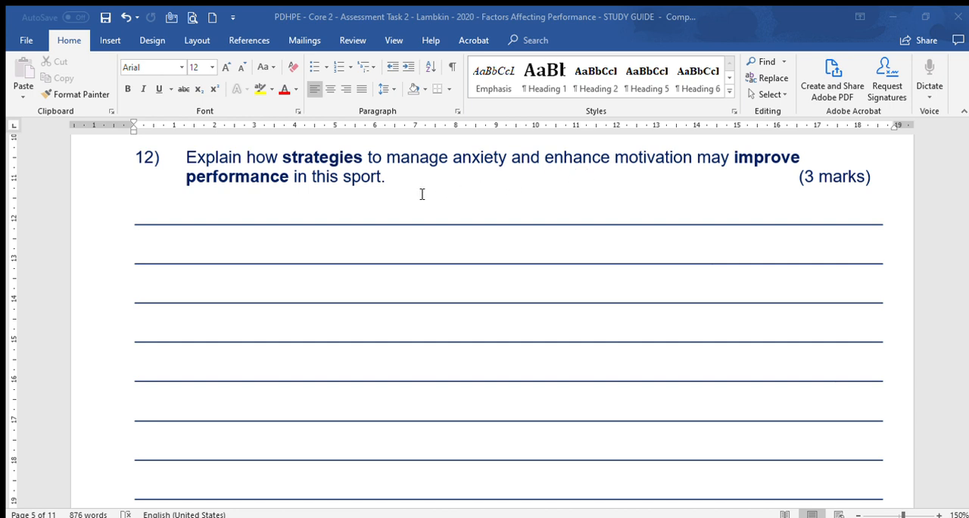
mouse_move(513, 197)
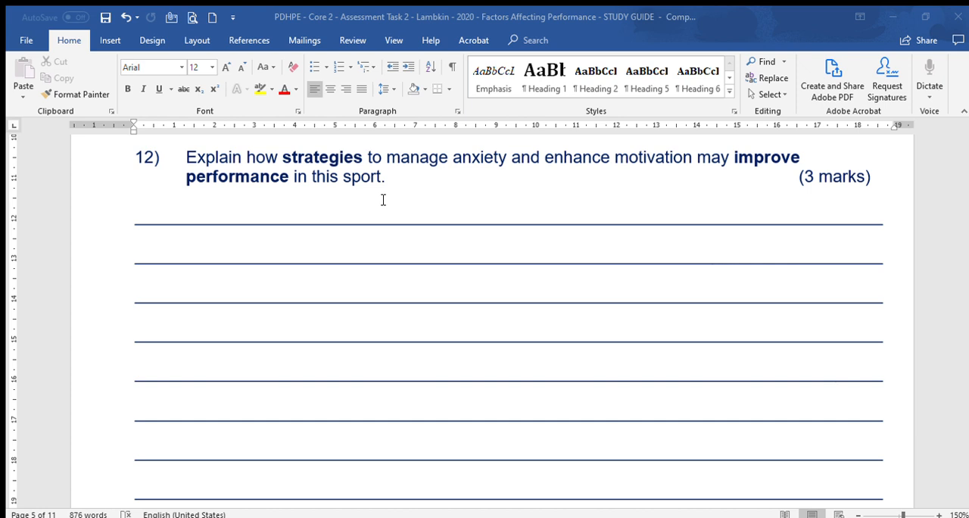
mouse_move(431, 198)
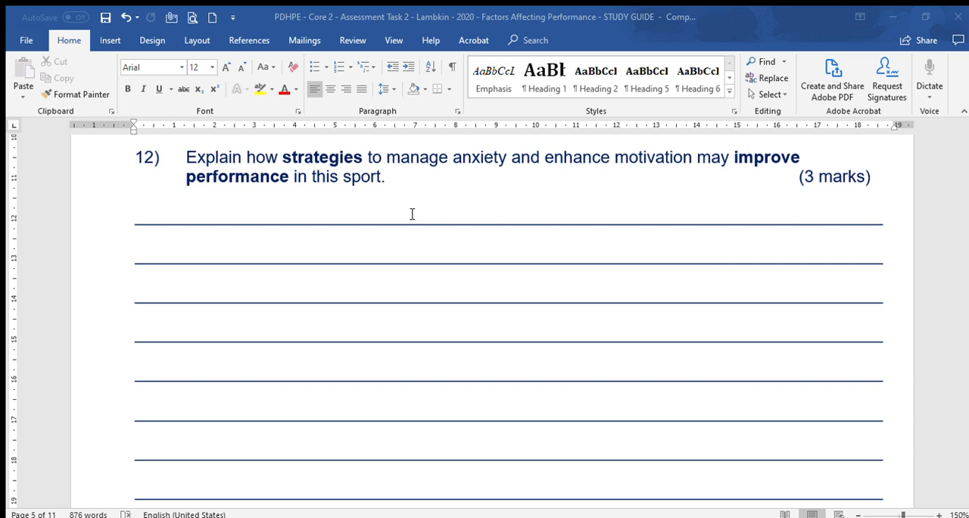
mouse_move(417, 233)
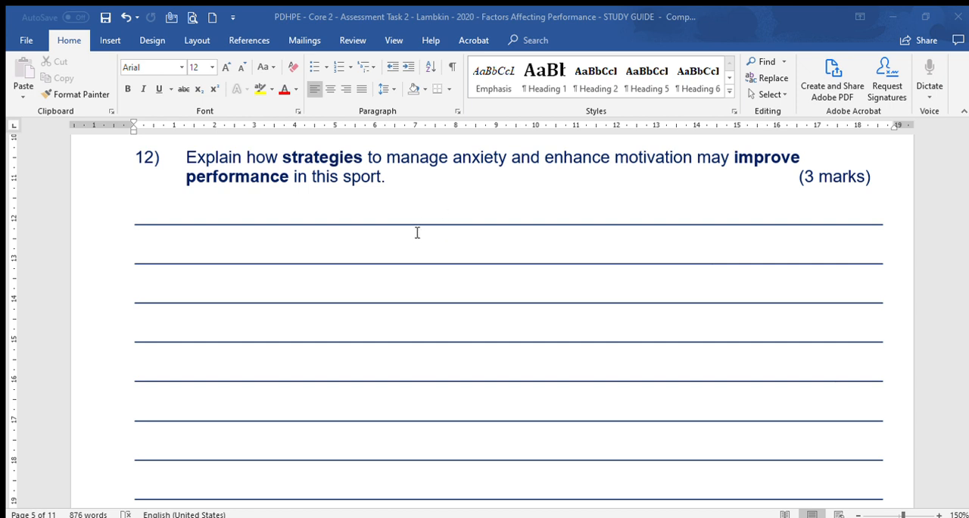
mouse_move(482, 196)
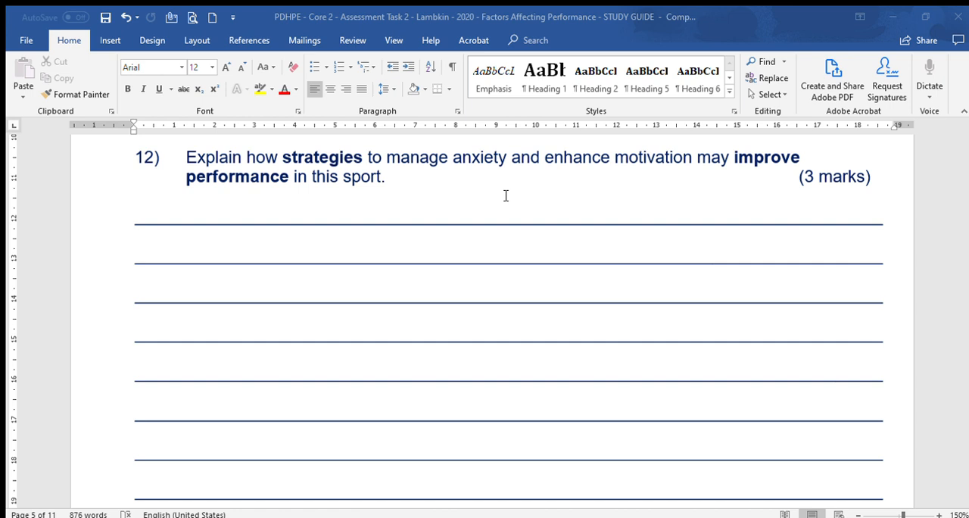
mouse_move(494, 205)
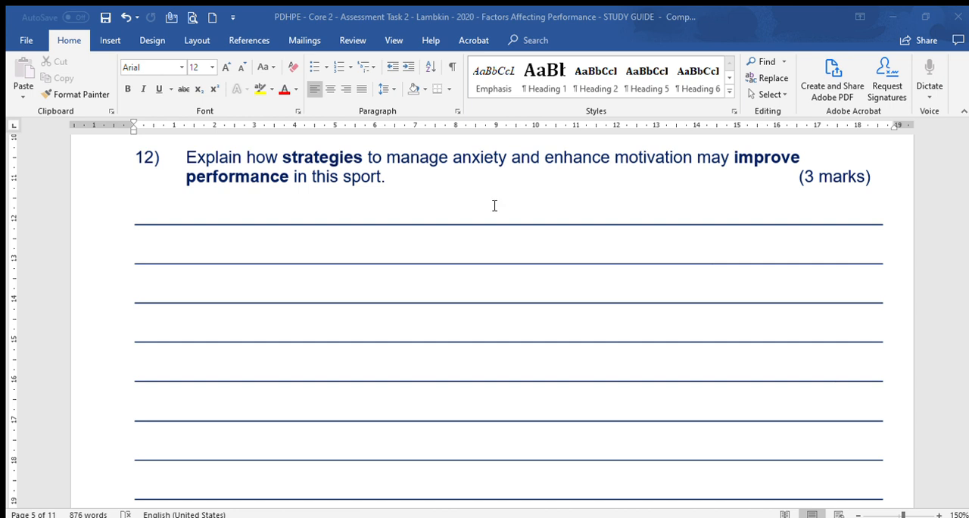
mouse_move(481, 229)
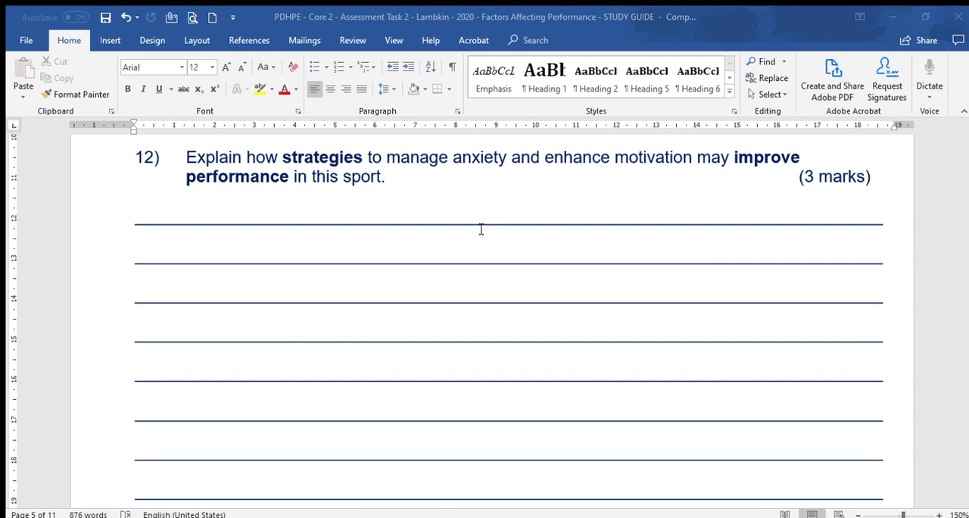
mouse_move(443, 363)
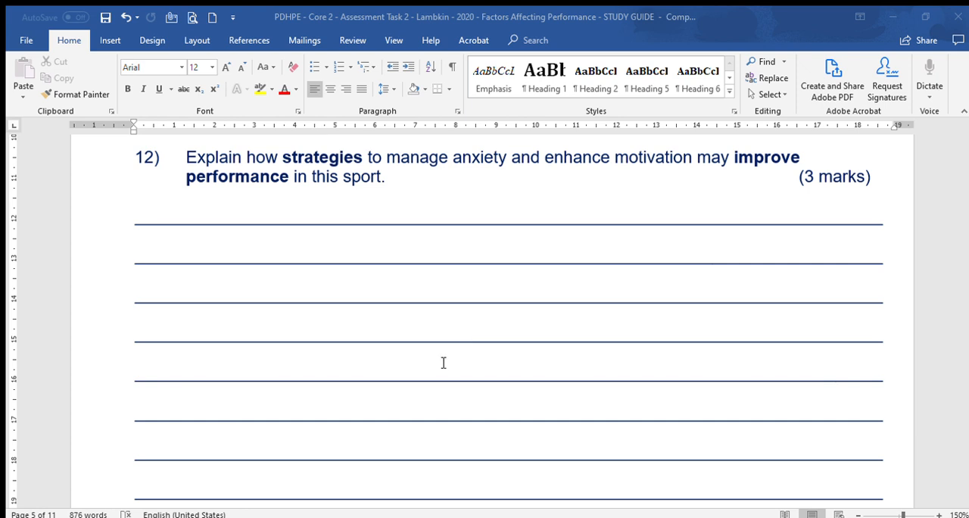
mouse_move(445, 247)
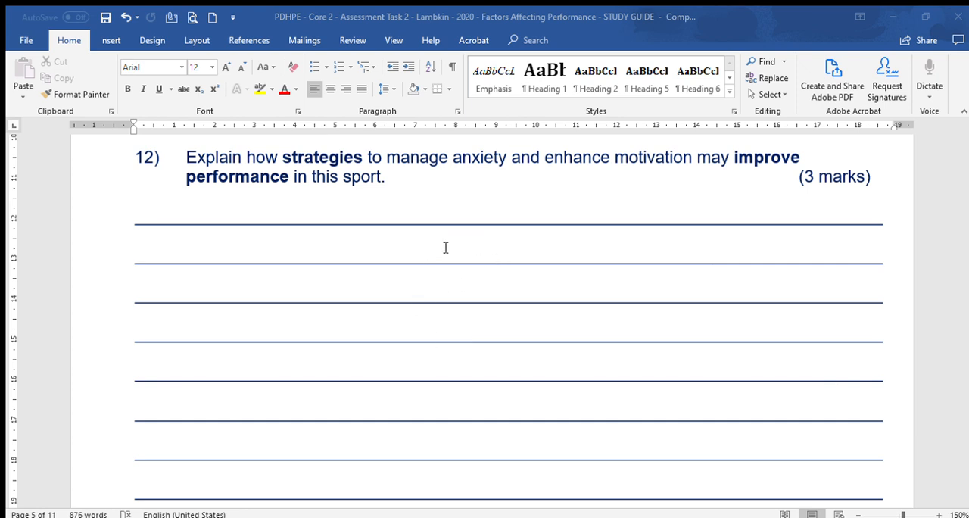
mouse_move(459, 279)
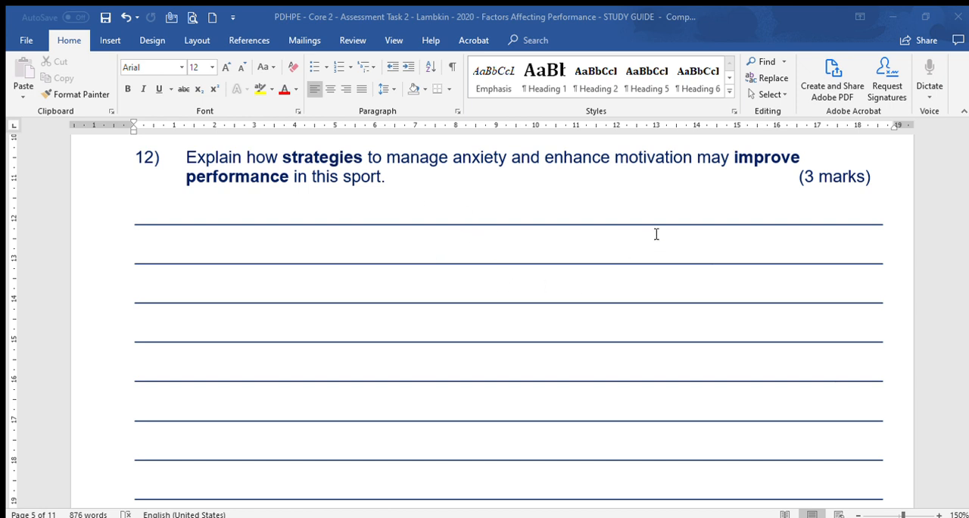
mouse_move(753, 200)
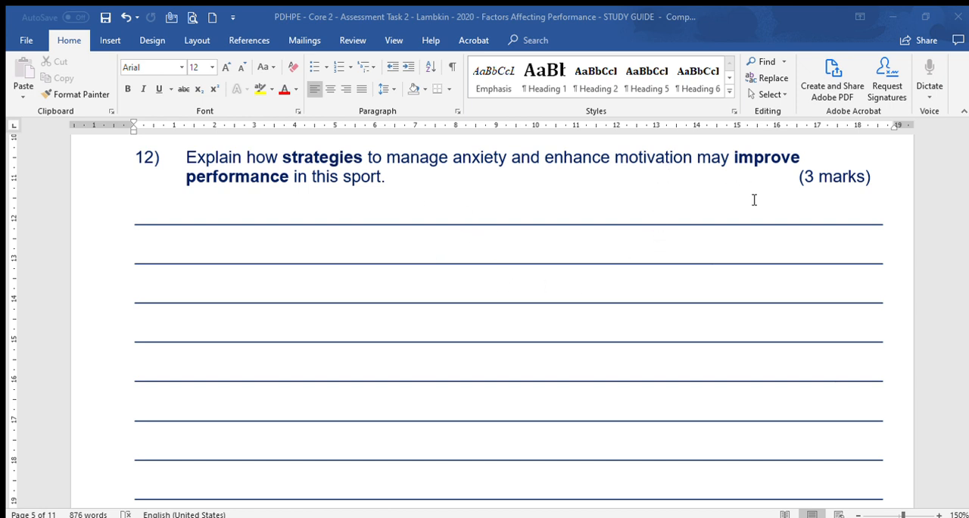
mouse_move(786, 330)
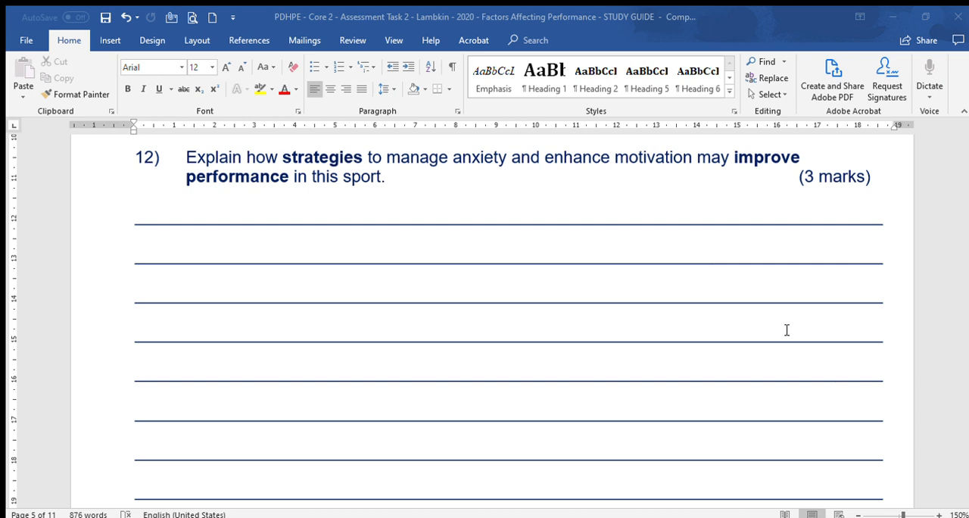
mouse_move(776, 324)
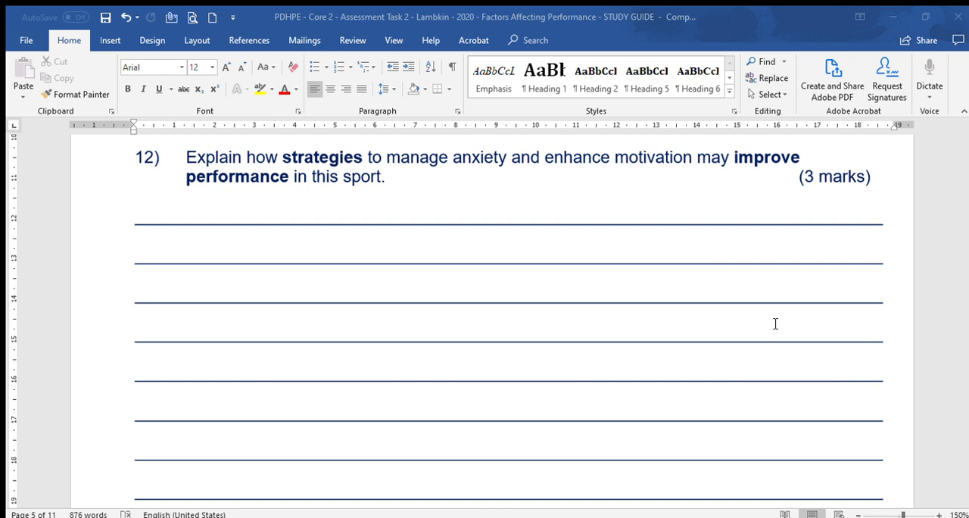
mouse_move(750, 237)
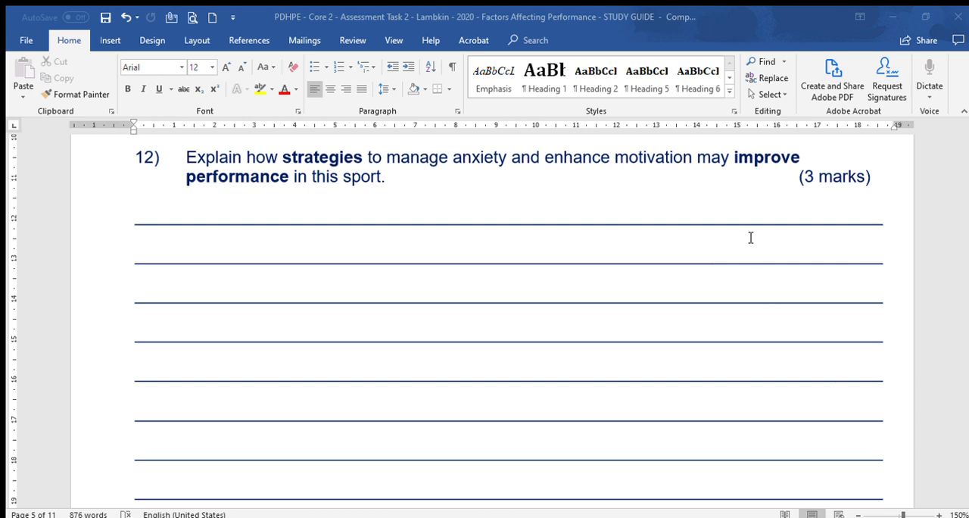
mouse_move(755, 235)
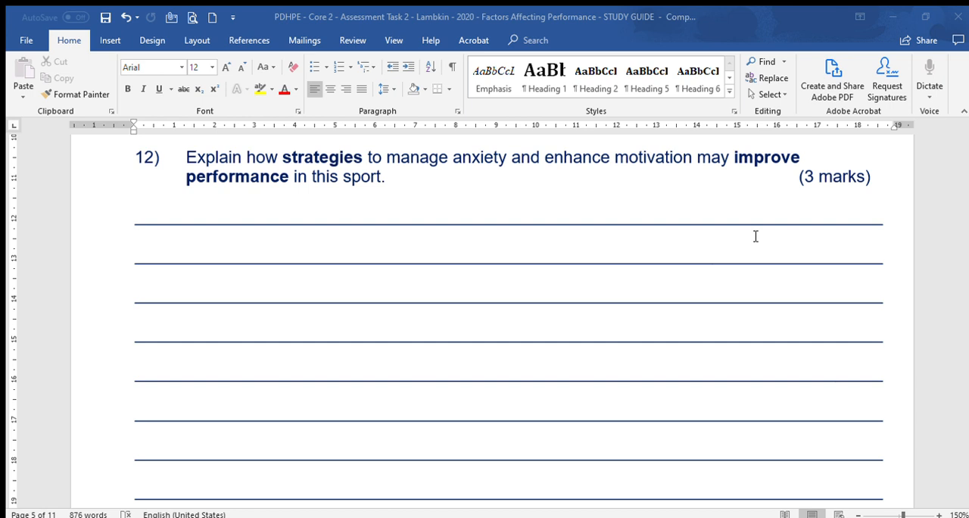
mouse_move(753, 253)
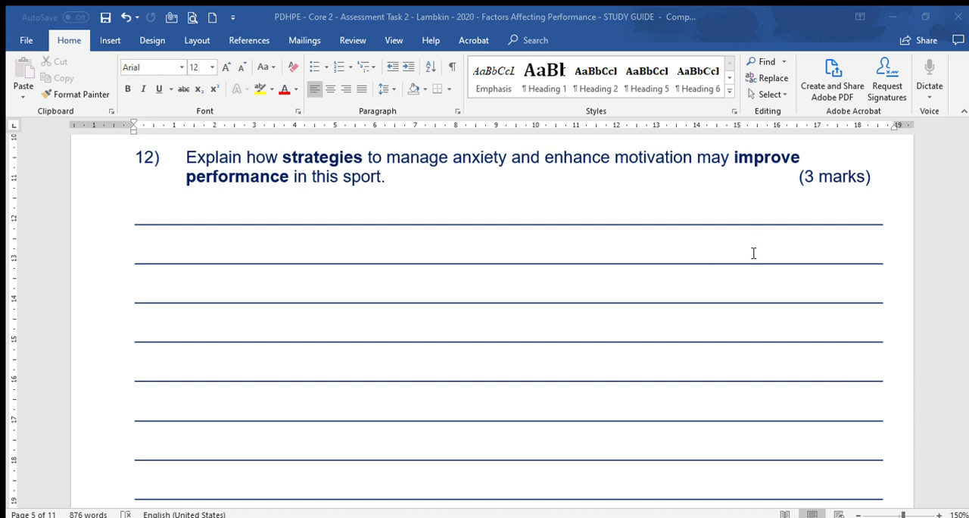
mouse_move(757, 256)
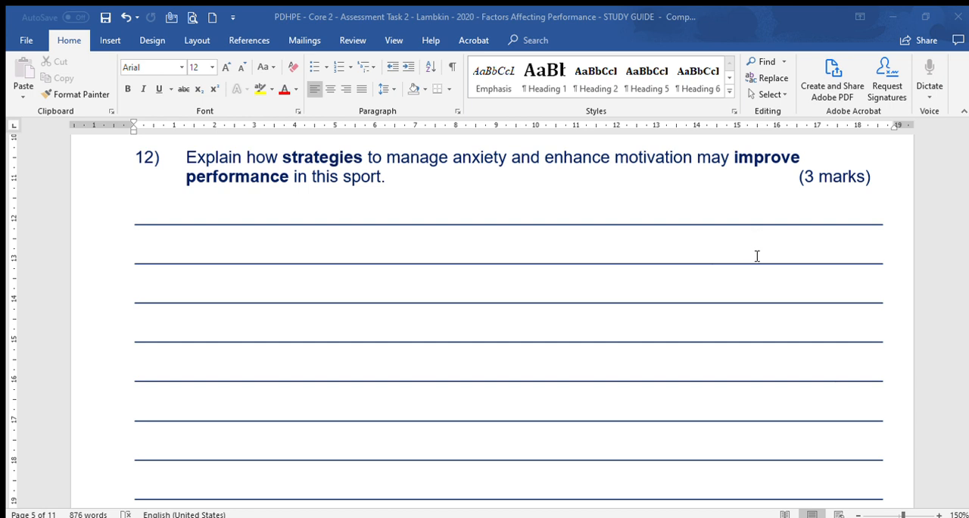
mouse_move(745, 253)
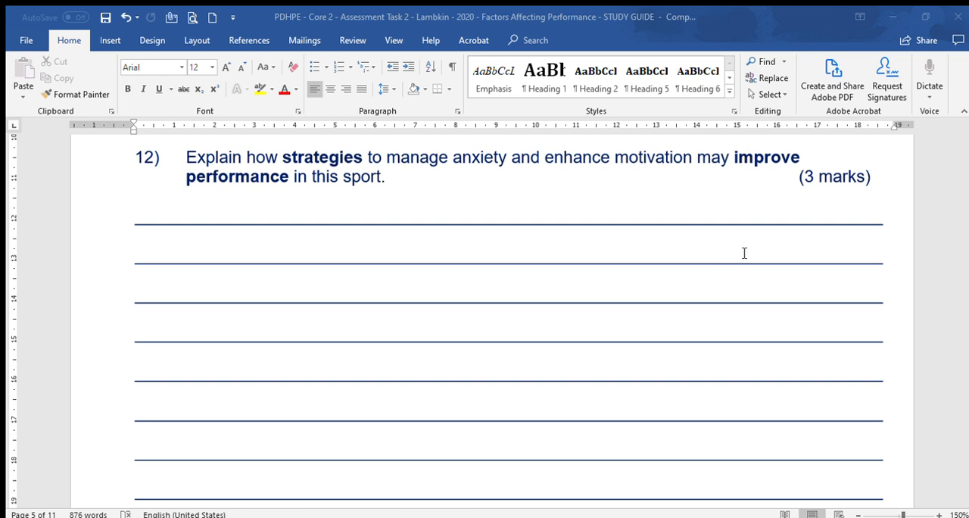
mouse_move(752, 371)
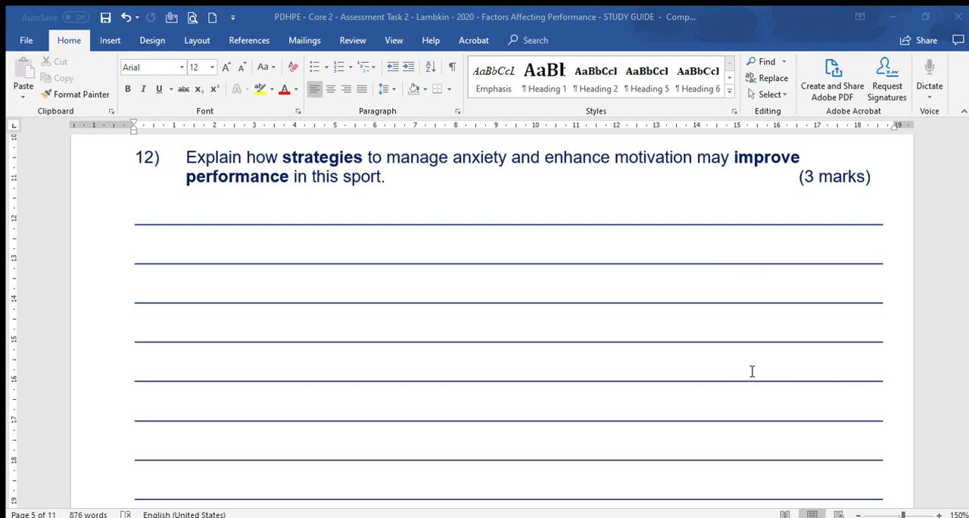
mouse_move(635, 369)
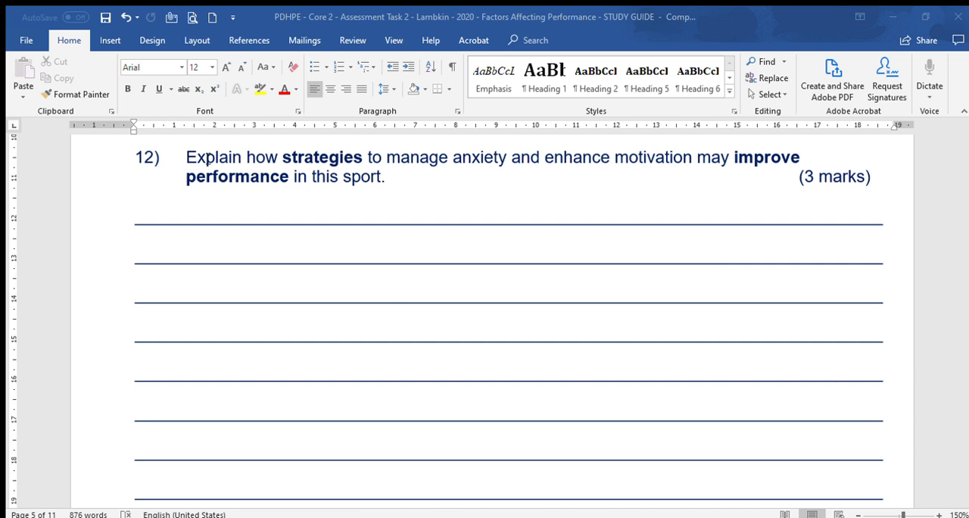
mouse_move(231, 236)
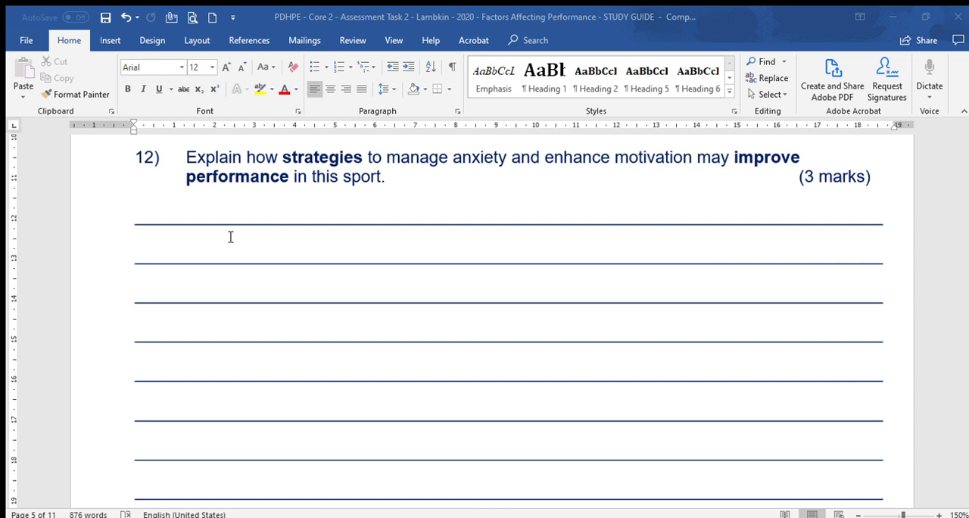
mouse_move(234, 243)
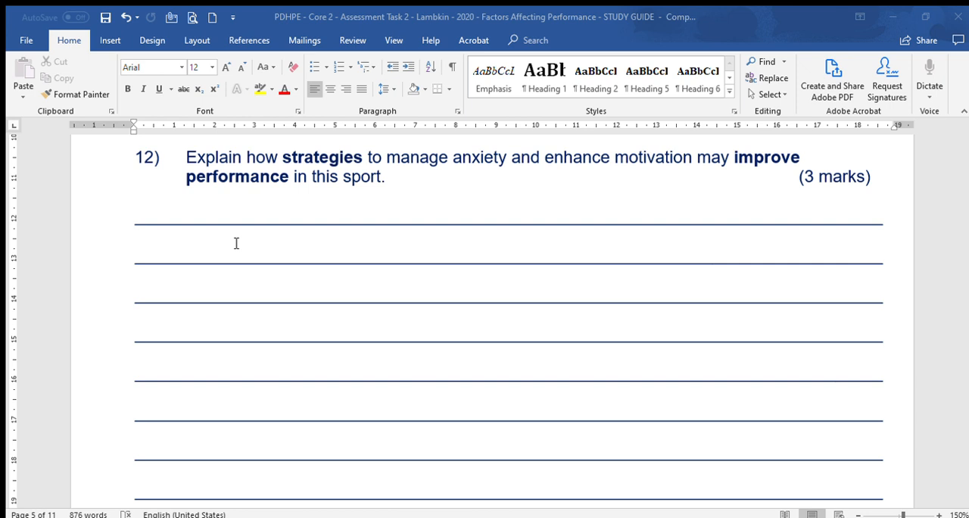
mouse_move(242, 403)
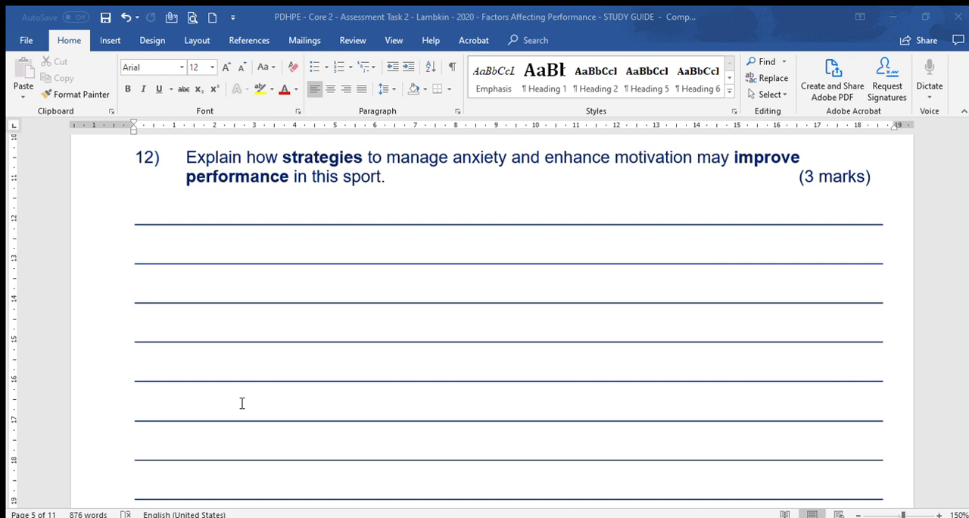
mouse_move(178, 449)
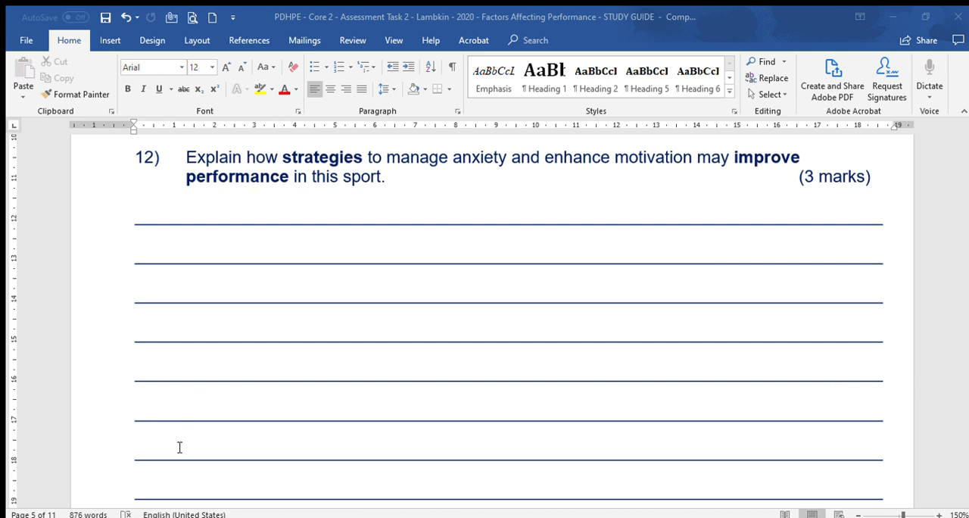
mouse_move(295, 414)
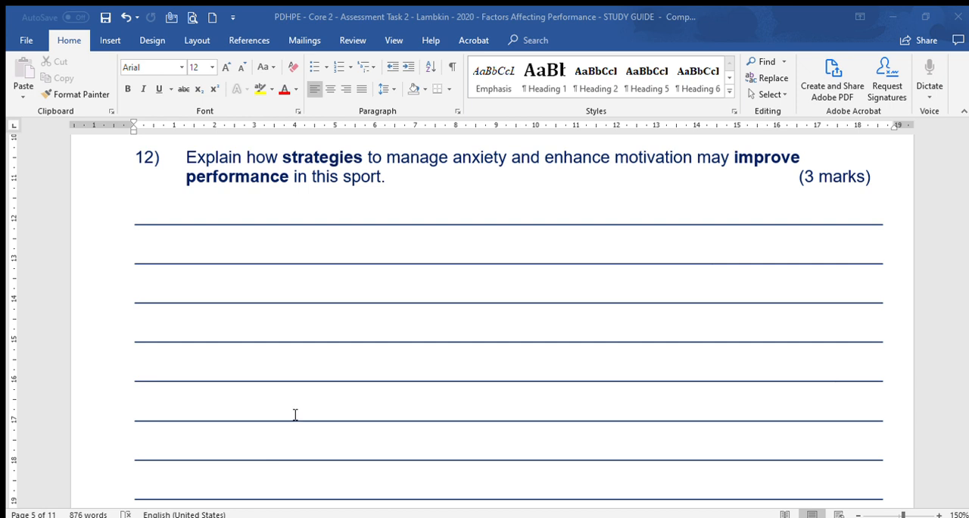
mouse_move(343, 240)
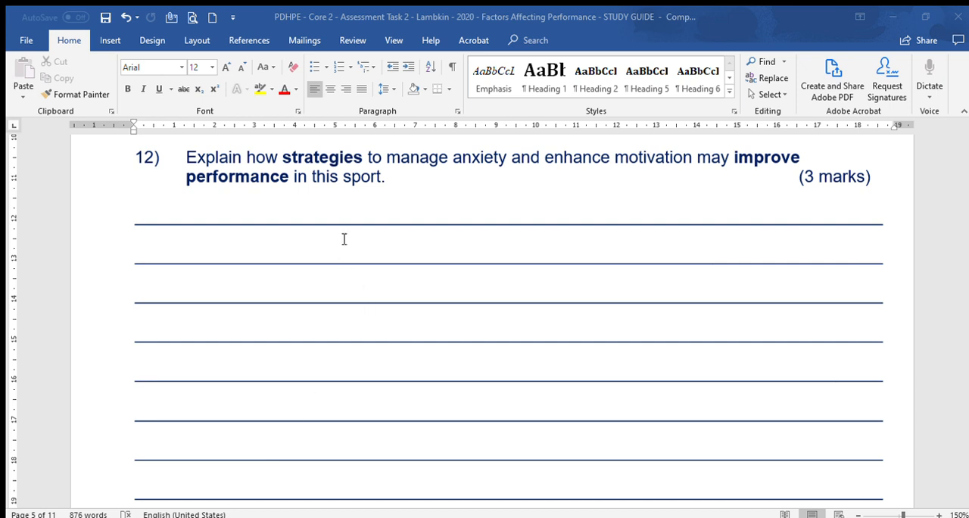
mouse_move(443, 191)
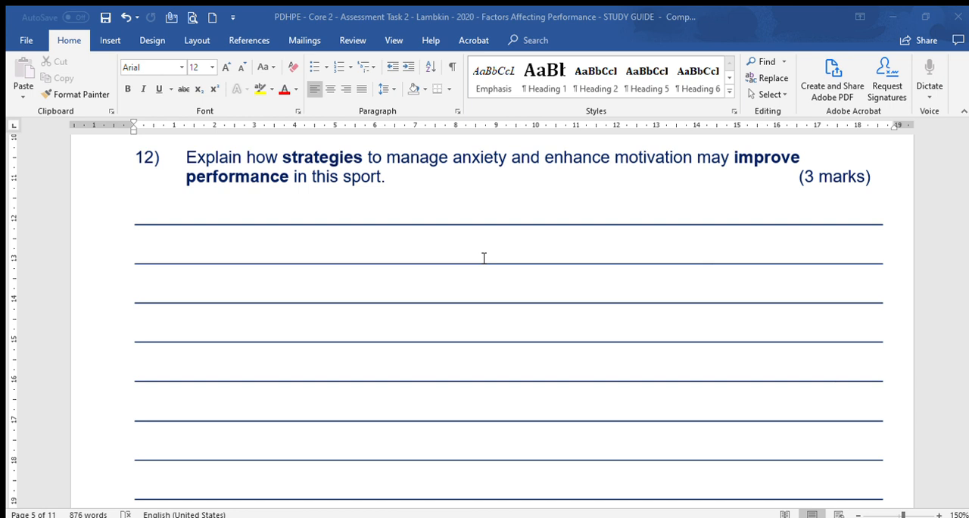
mouse_move(521, 284)
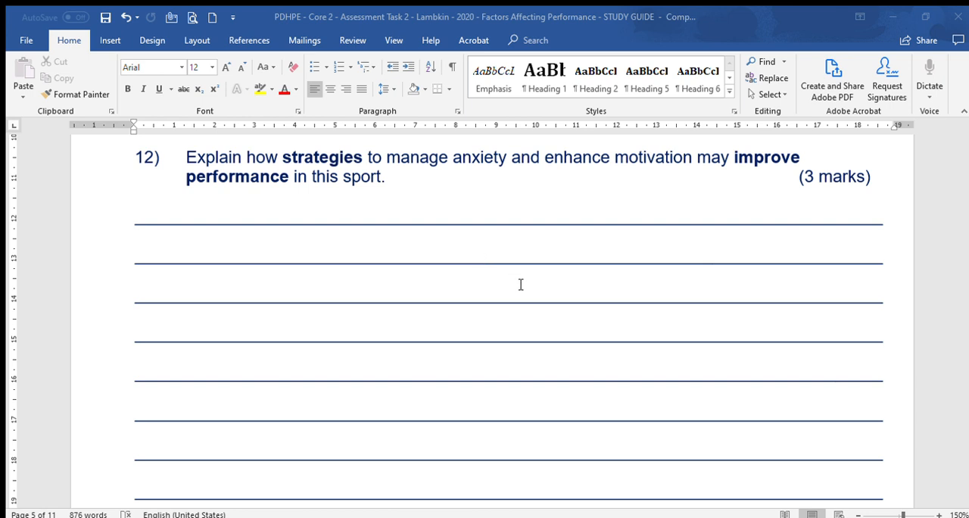
mouse_move(519, 282)
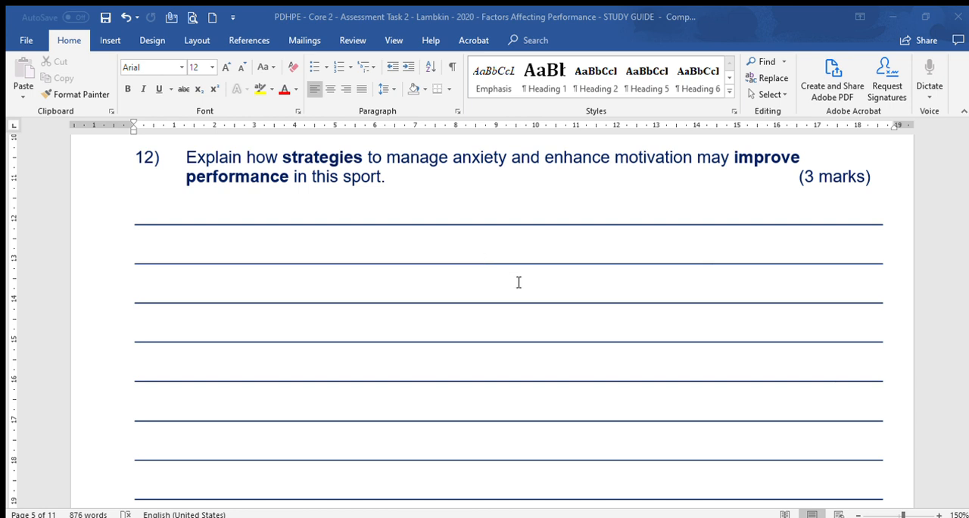
mouse_move(481, 328)
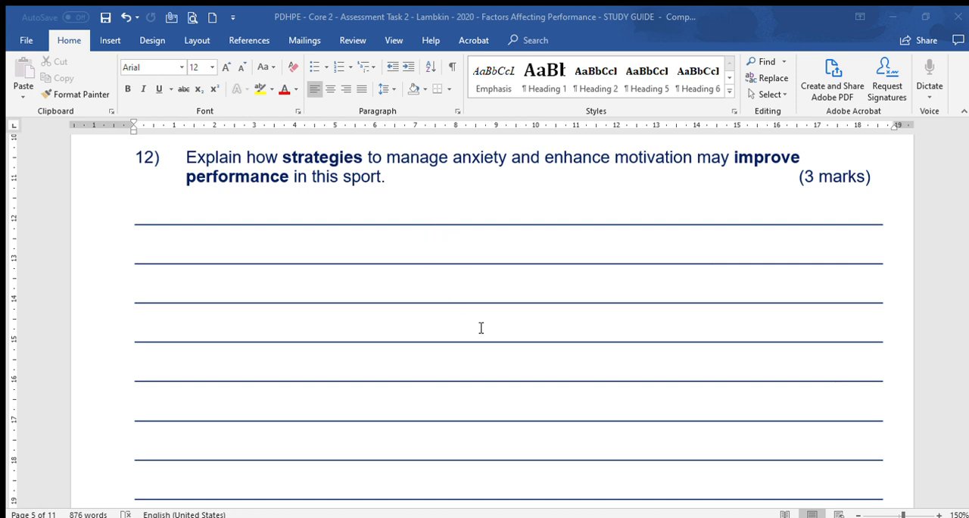
mouse_move(635, 341)
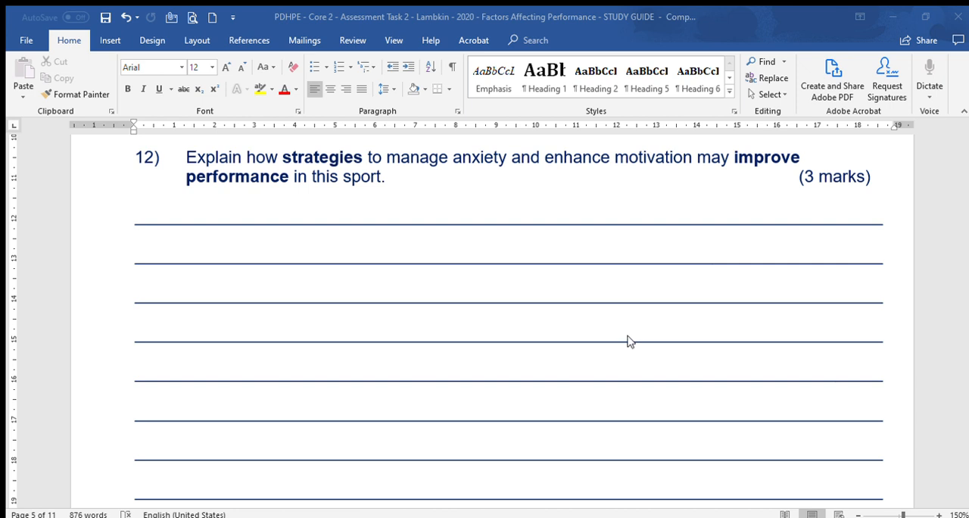
scroll(down, 3)
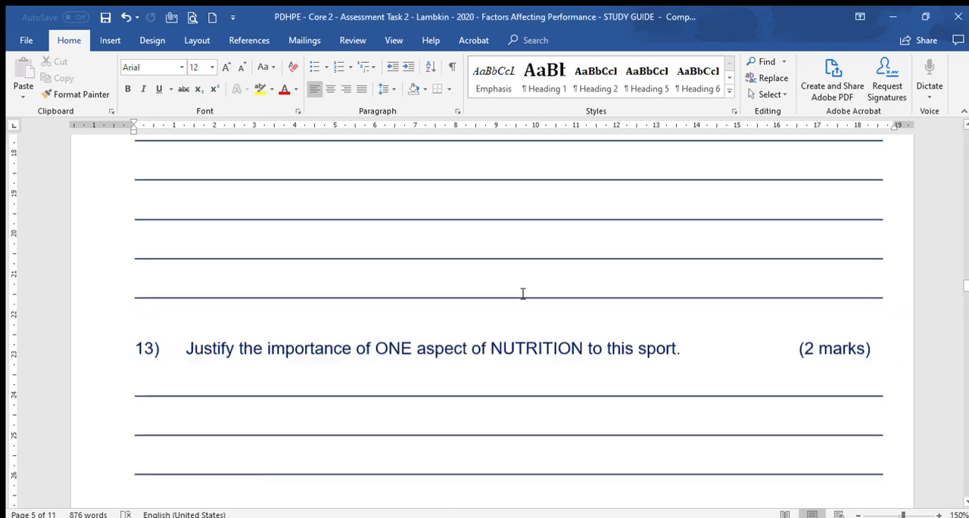
scroll(down, 3)
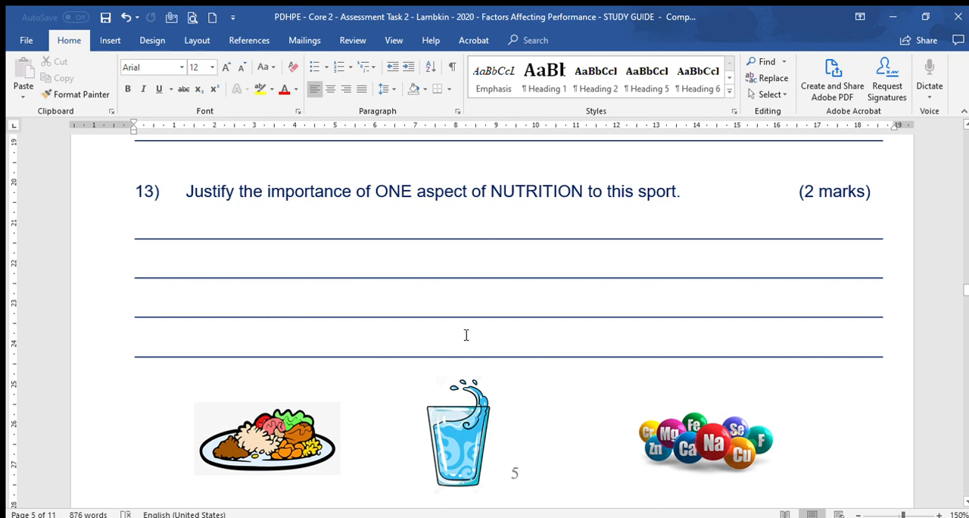
mouse_move(457, 448)
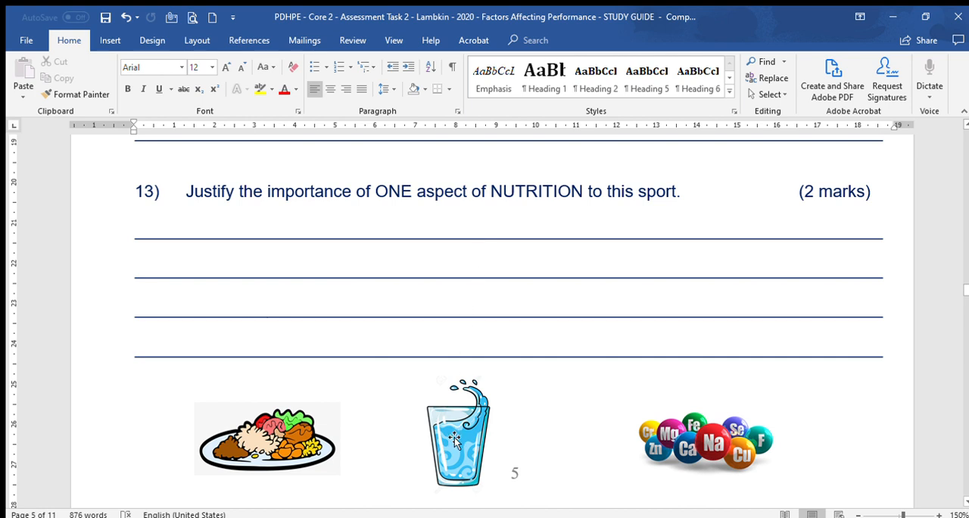
mouse_move(459, 450)
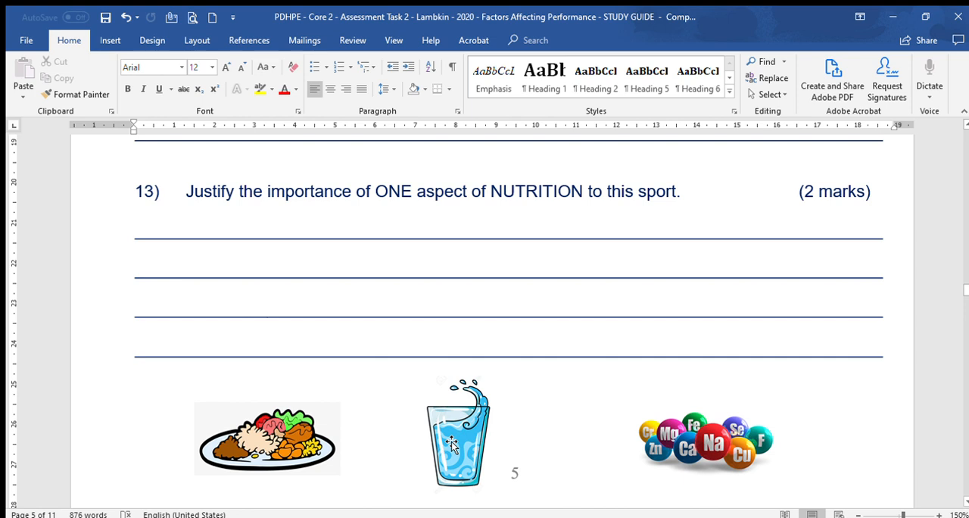
mouse_move(439, 453)
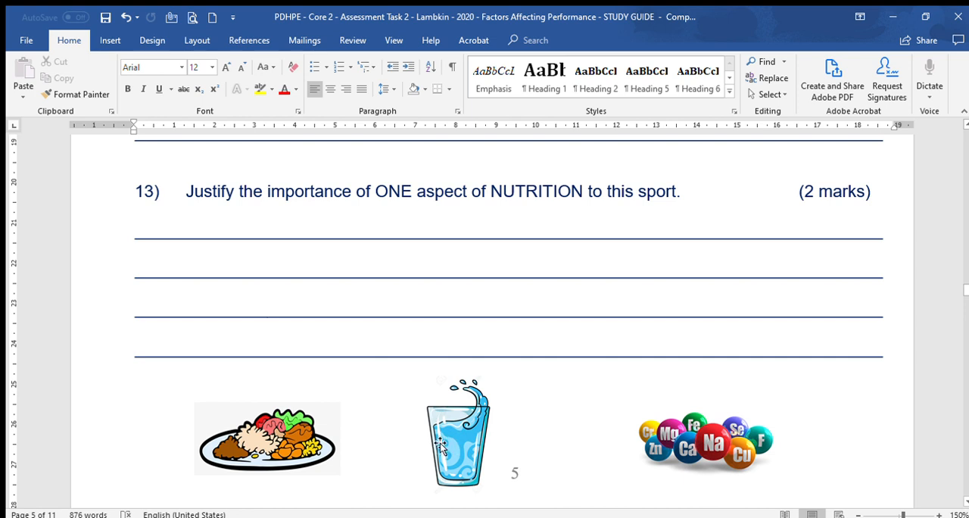
mouse_move(453, 449)
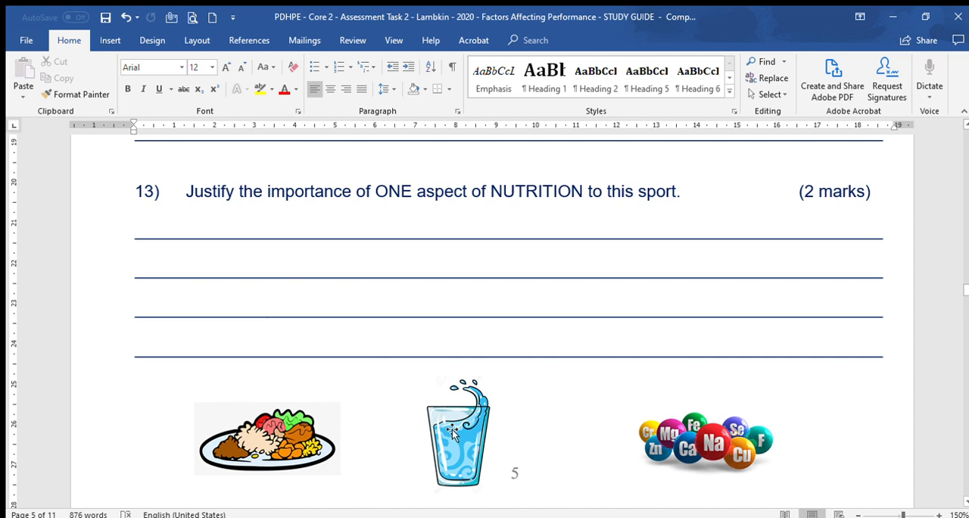
mouse_move(574, 421)
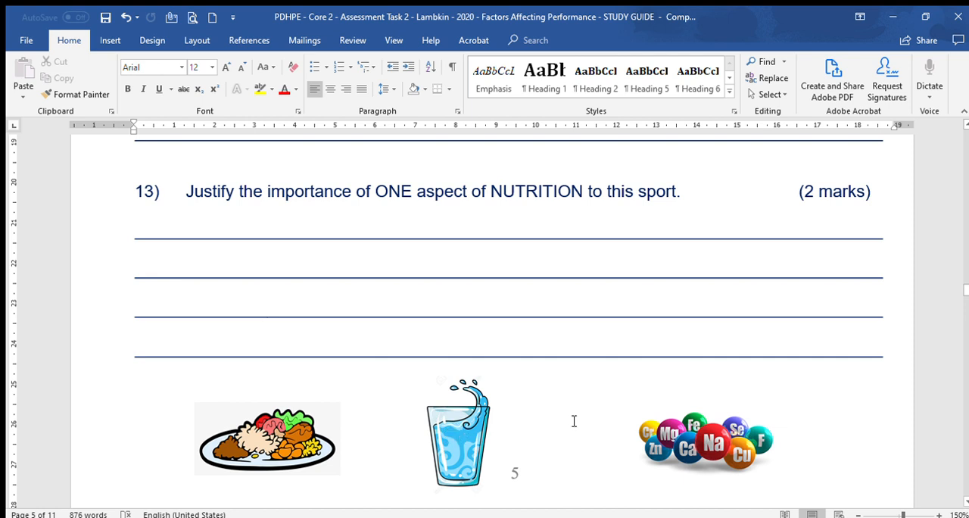
mouse_move(689, 449)
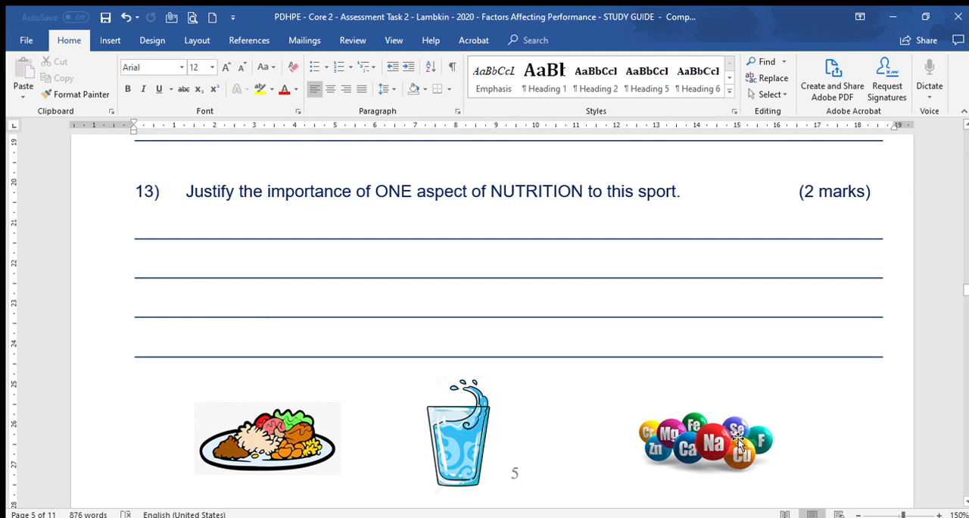
mouse_move(697, 439)
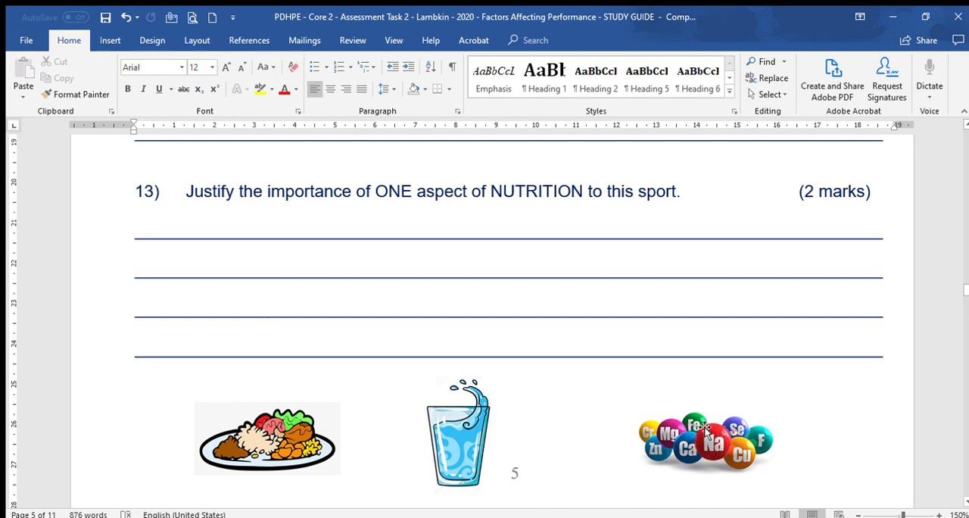
mouse_move(218, 442)
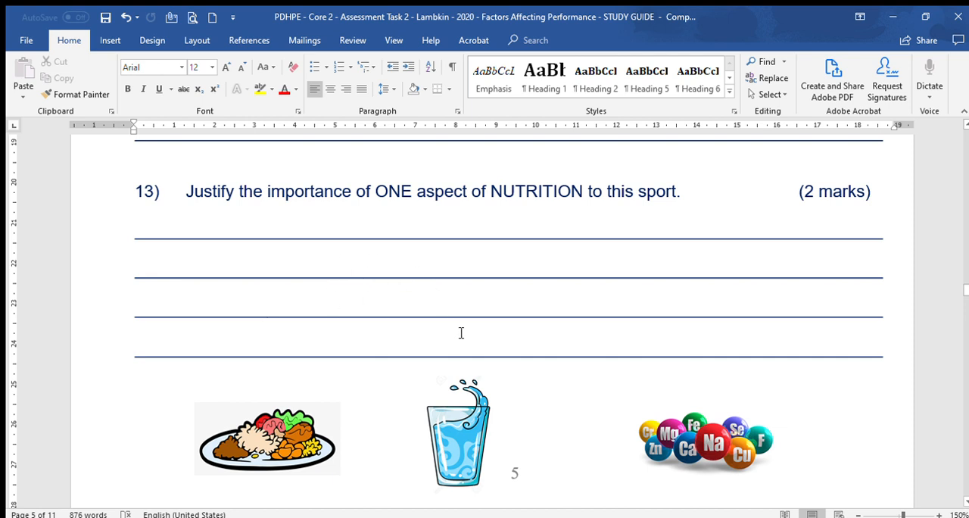
mouse_move(824, 180)
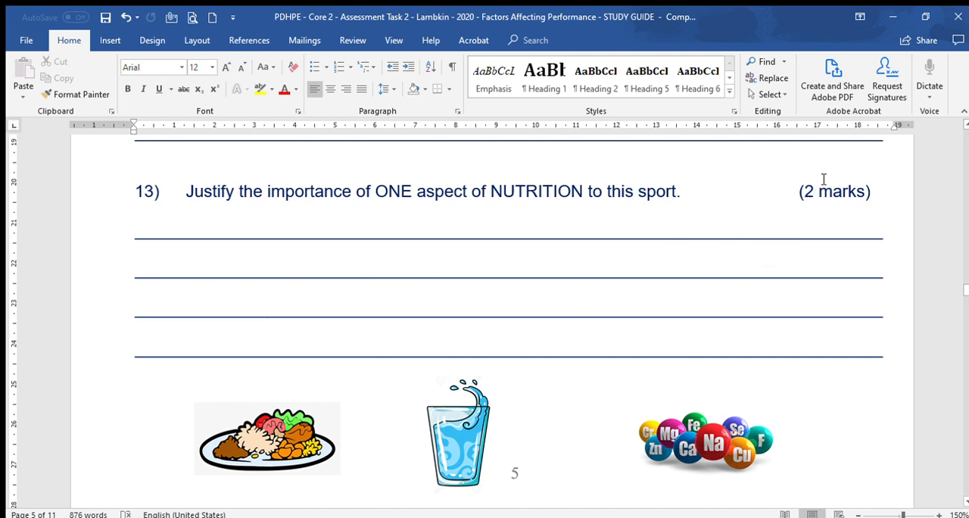